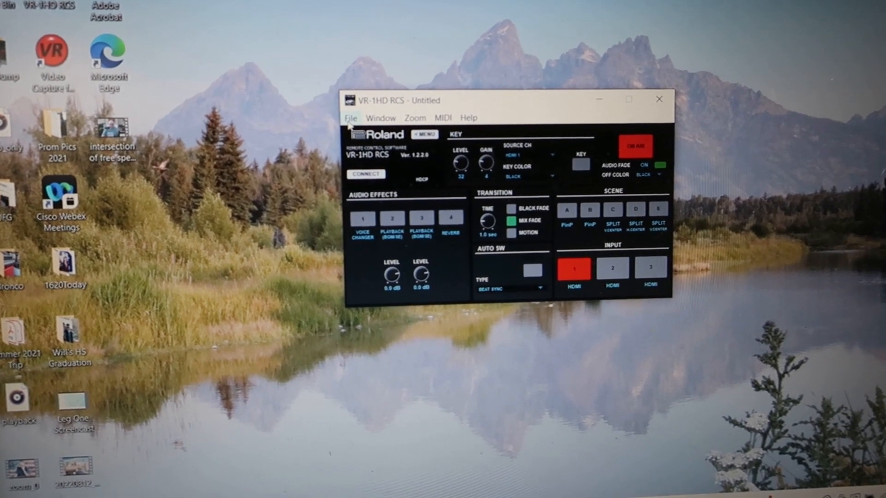
Load the preset file 2823.VR1 3.0.VR1 from Downloads via File > Open.
{"action": "left_click", "coordinate": [351, 117]}
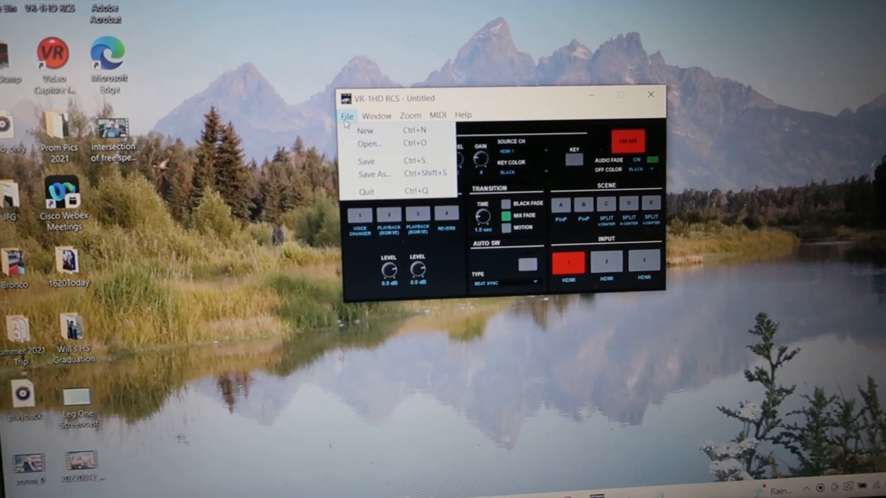
{"action": "left_click", "coordinate": [369, 143]}
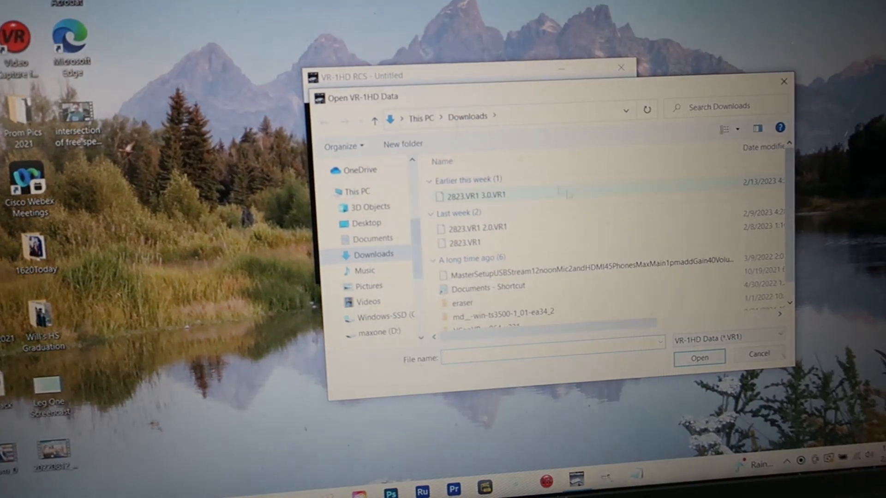
{"action": "left_click", "coordinate": [488, 195]}
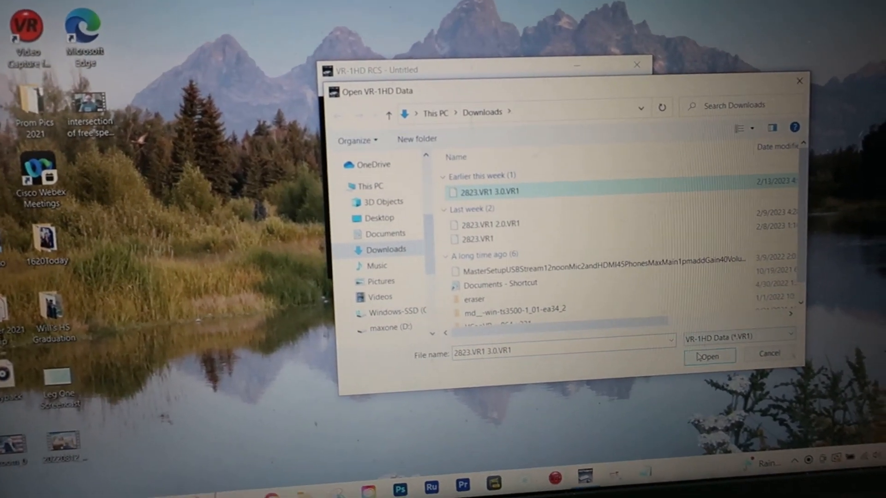
{"action": "left_click", "coordinate": [709, 356]}
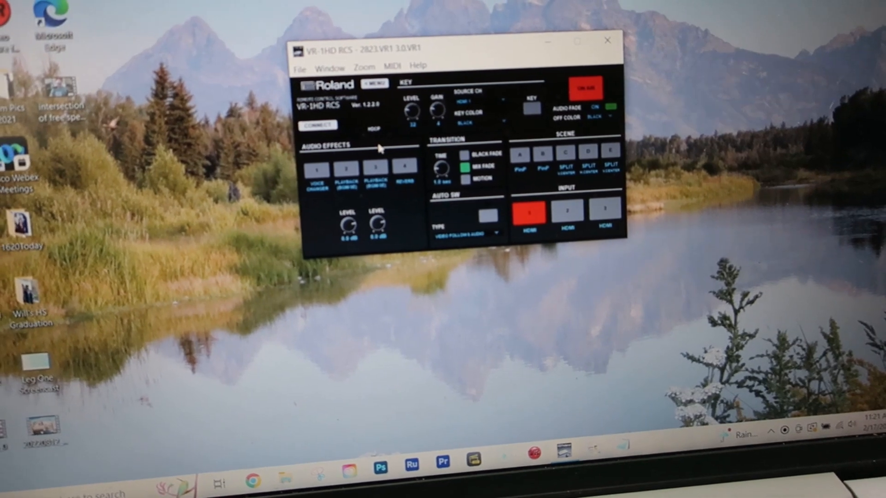
Connect to the VR-1HD device and answer the data-mismatch prompt.
{"action": "left_click", "coordinate": [317, 123]}
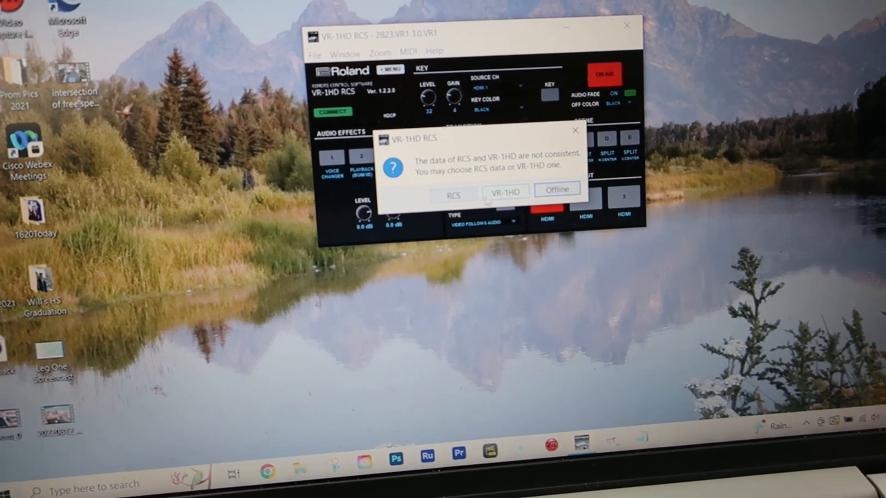
{"action": "left_click", "coordinate": [504, 190]}
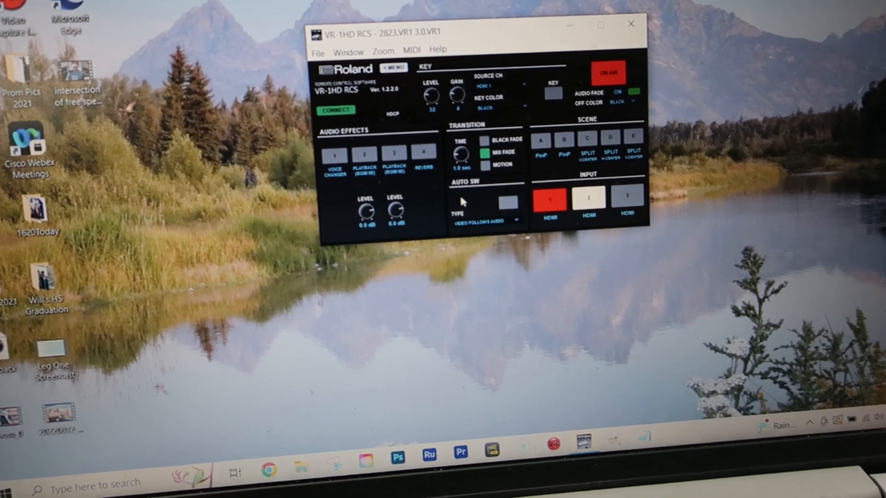
Show the Audio Mixer with its channel level meters from the MENU list.
{"action": "left_click", "coordinate": [393, 67]}
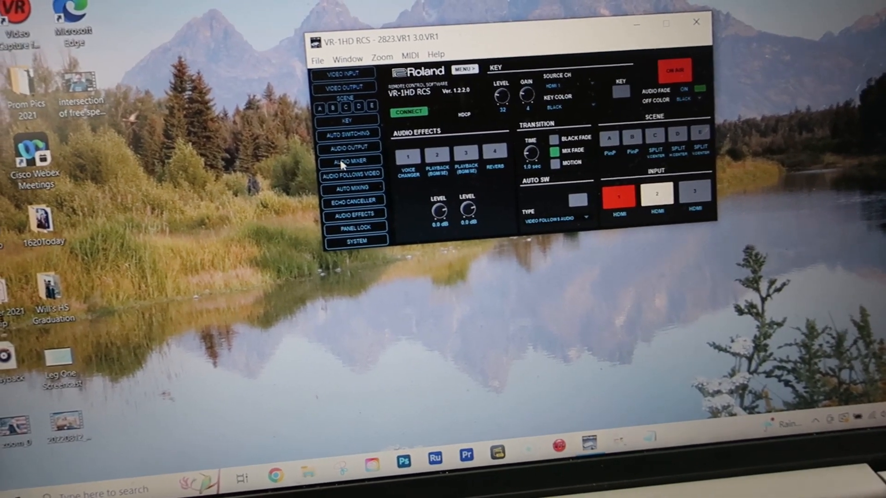
{"action": "left_click", "coordinate": [350, 163]}
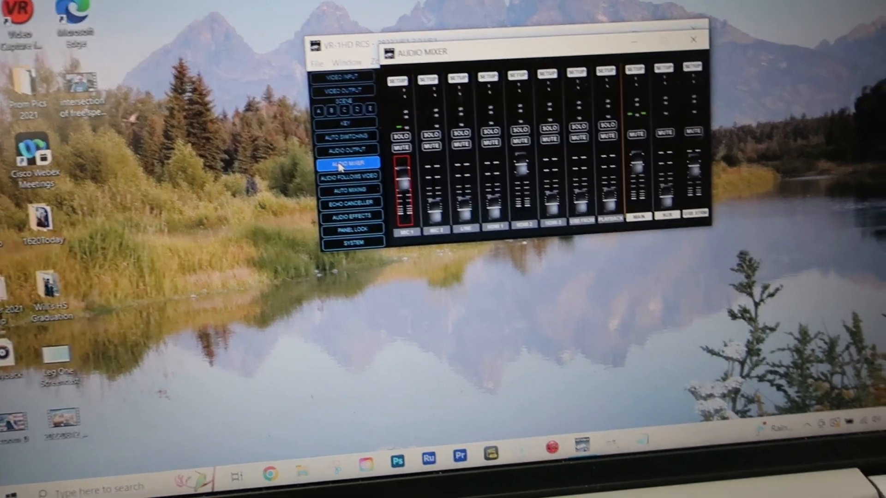